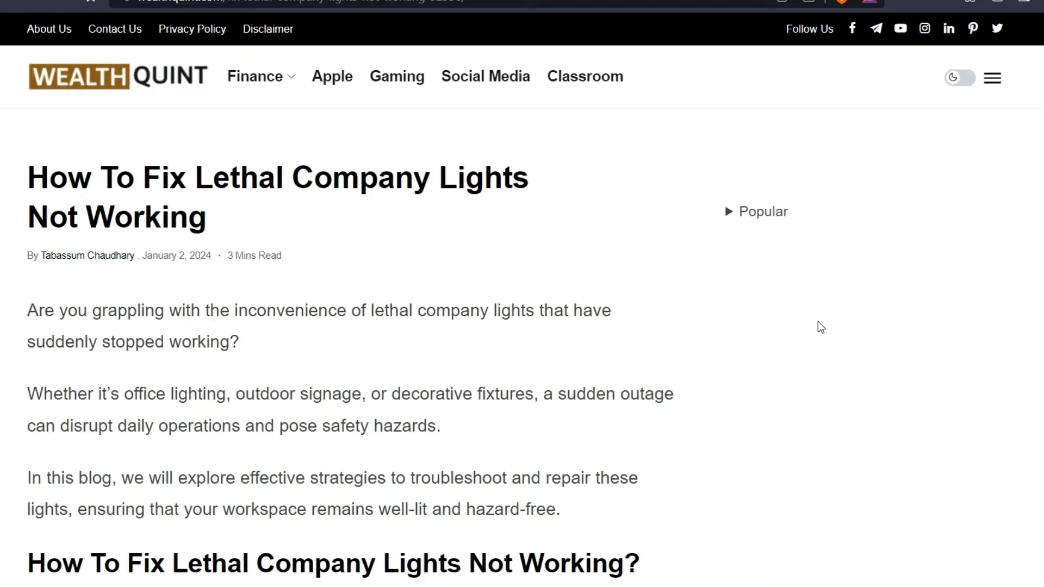
pyautogui.scroll(-3)
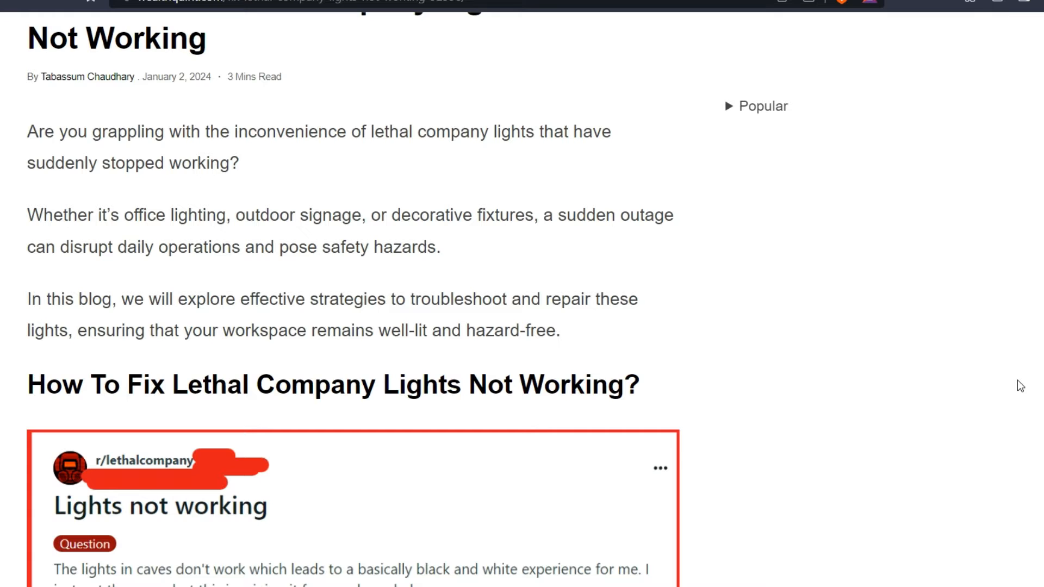
pyautogui.scroll(-3)
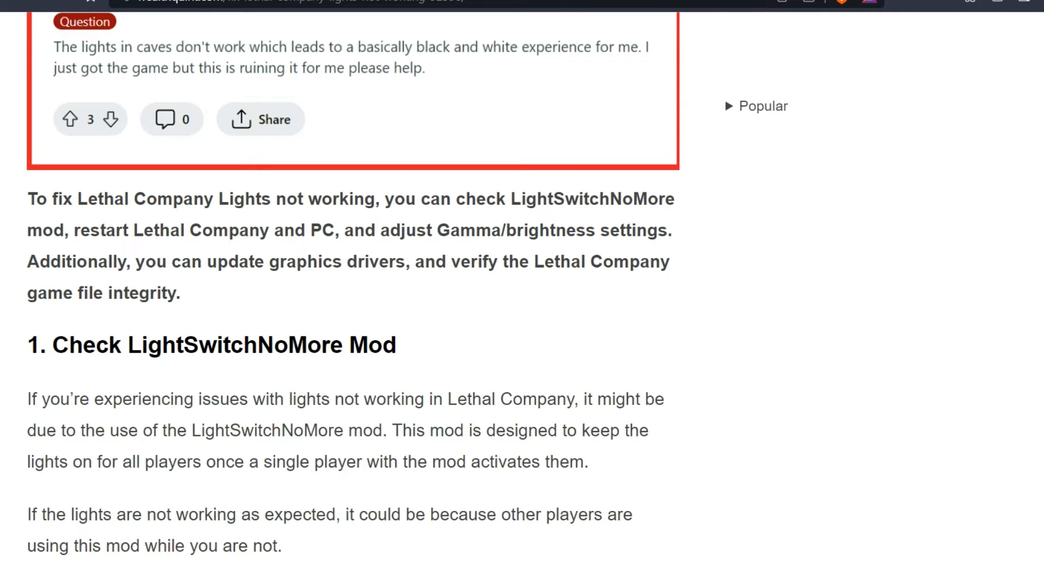
pyautogui.scroll(-3)
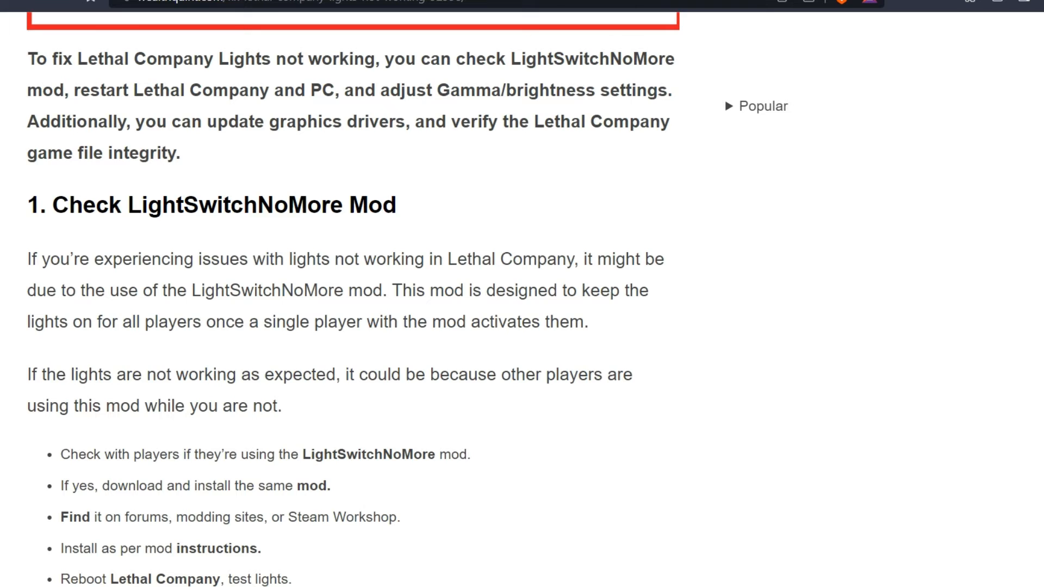
pyautogui.scroll(-3)
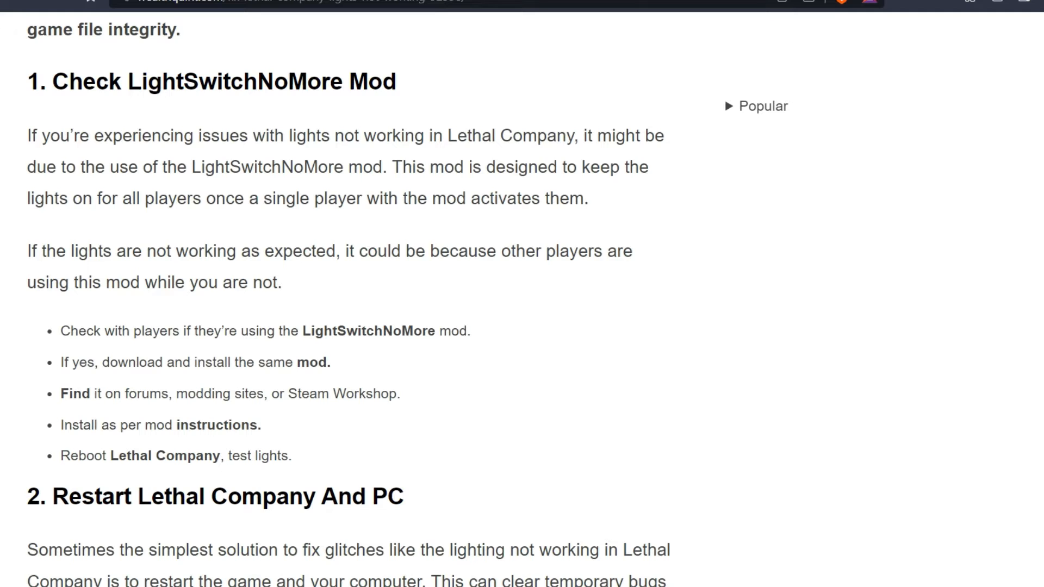
pyautogui.scroll(-3)
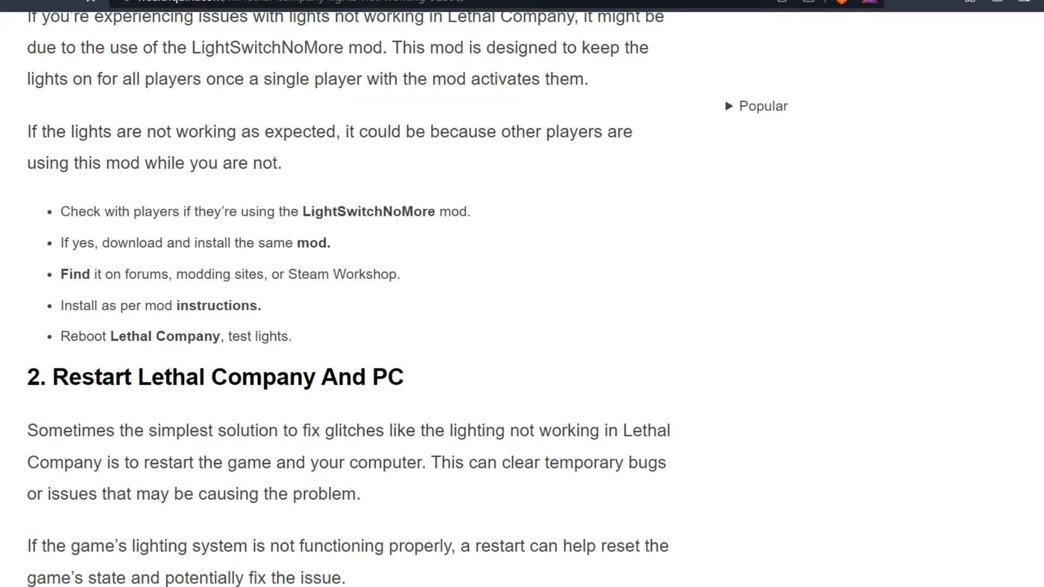
pyautogui.scroll(-3)
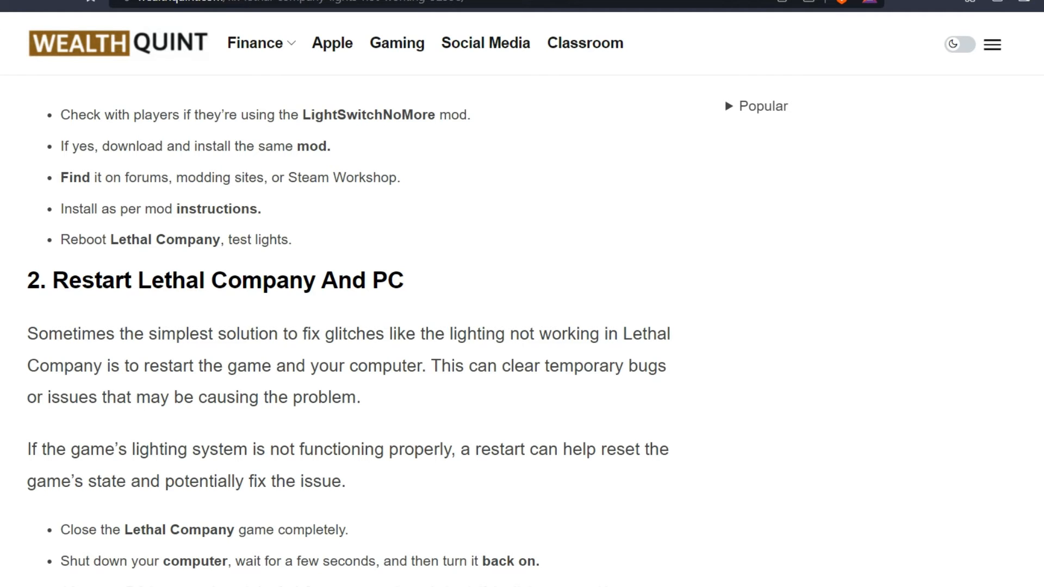
pyautogui.scroll(-3)
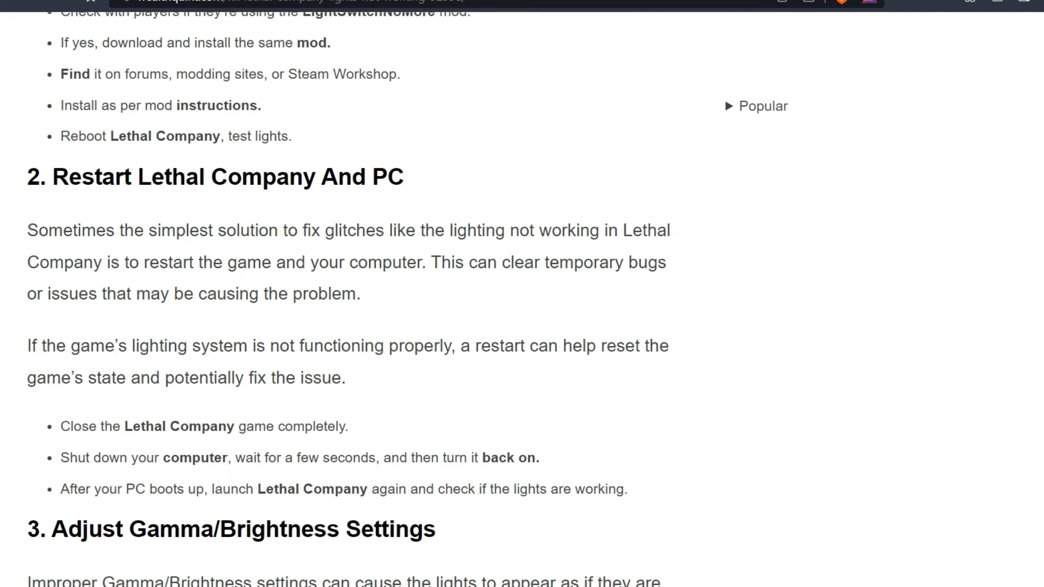
pyautogui.scroll(-3)
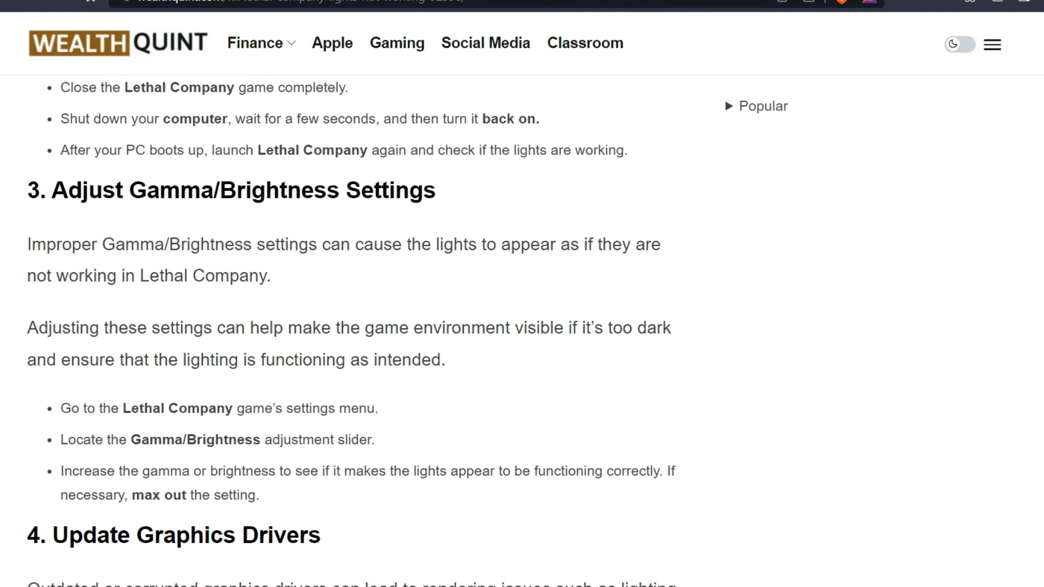
pyautogui.scroll(-3)
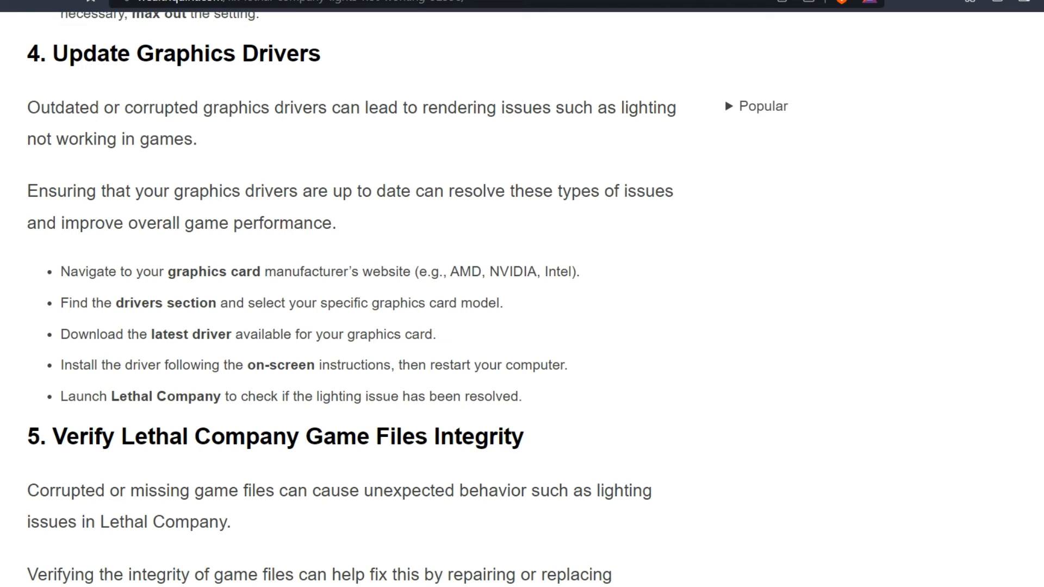
pyautogui.scroll(-3)
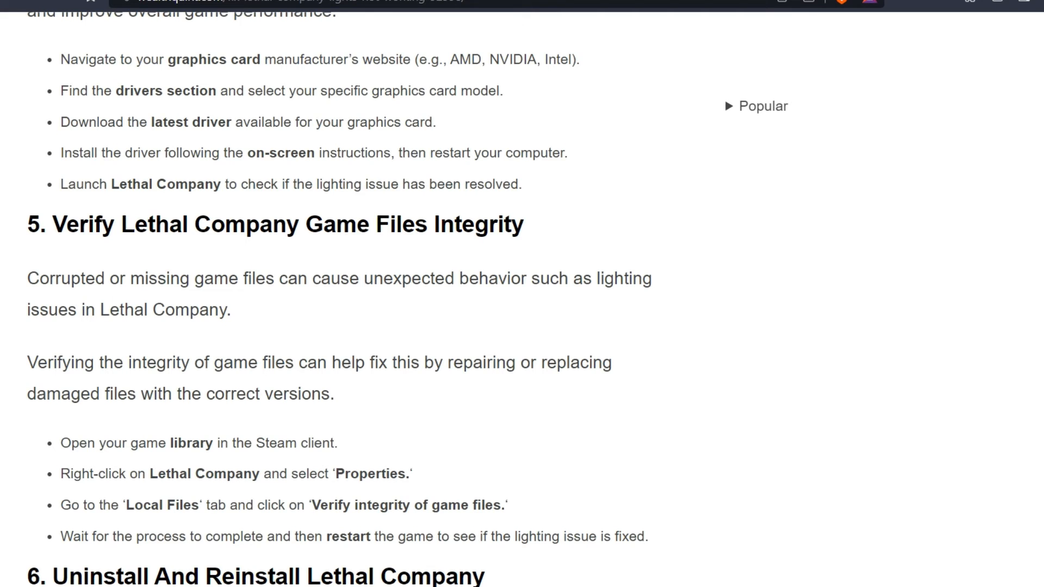
pyautogui.scroll(-3)
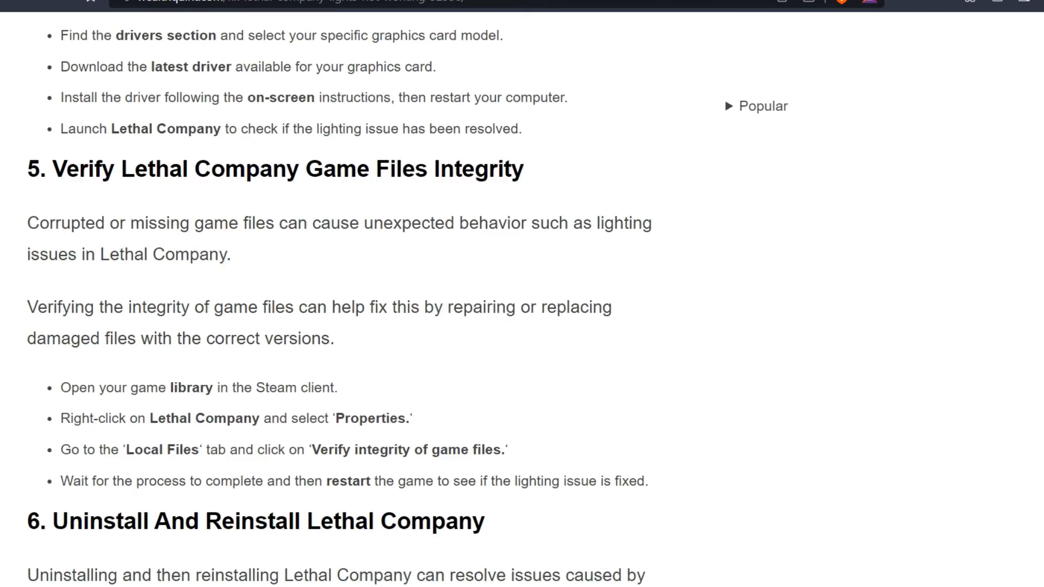
pyautogui.scroll(-3)
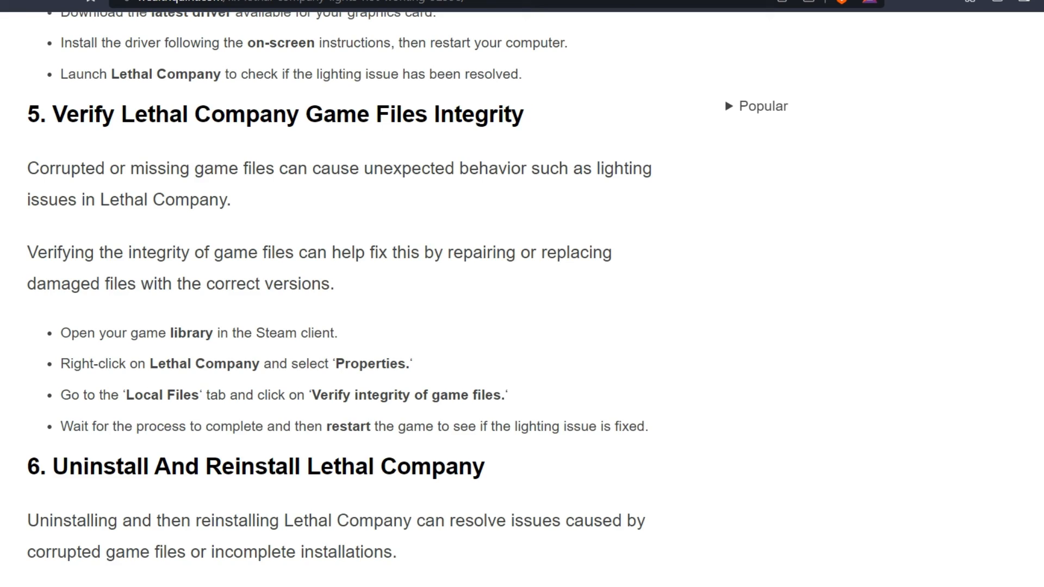
pyautogui.scroll(-3)
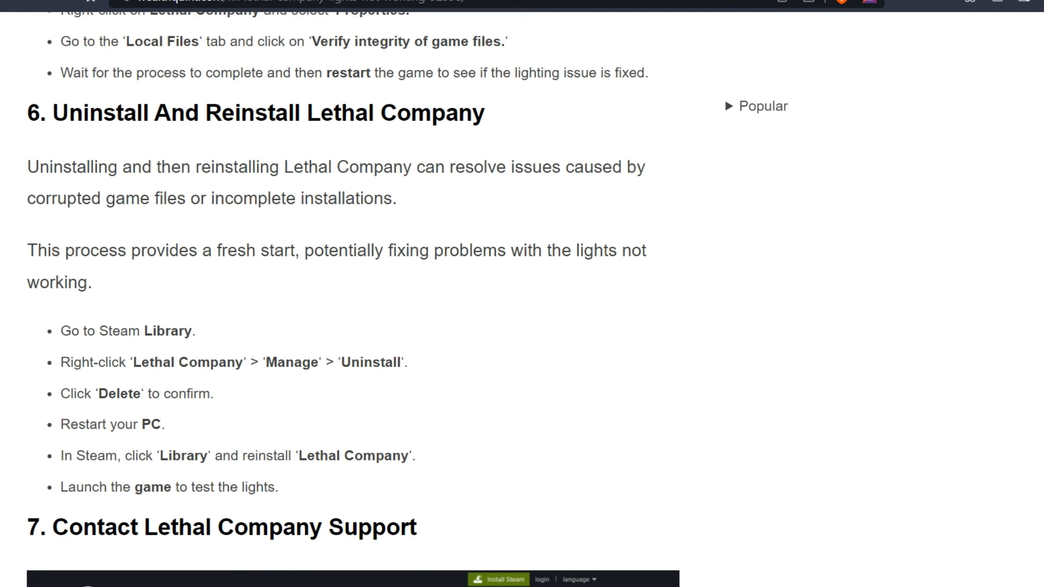
pyautogui.scroll(-3)
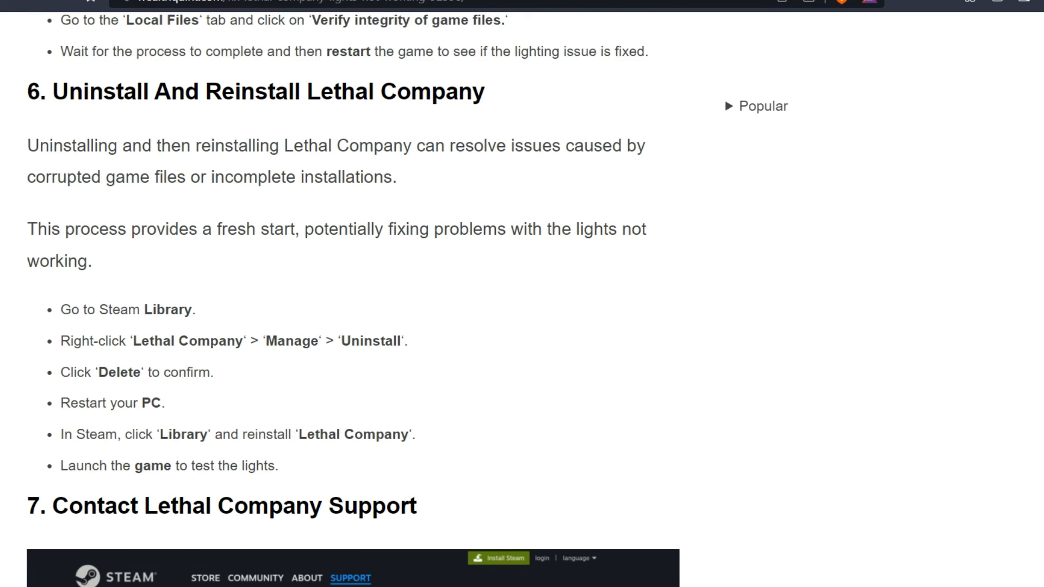
pyautogui.scroll(-3)
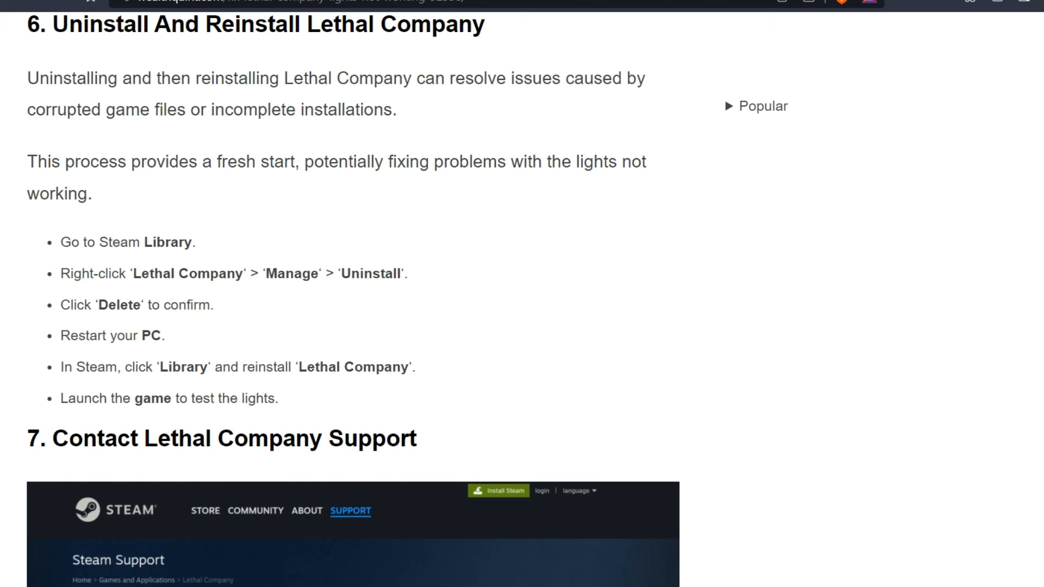
pyautogui.scroll(-3)
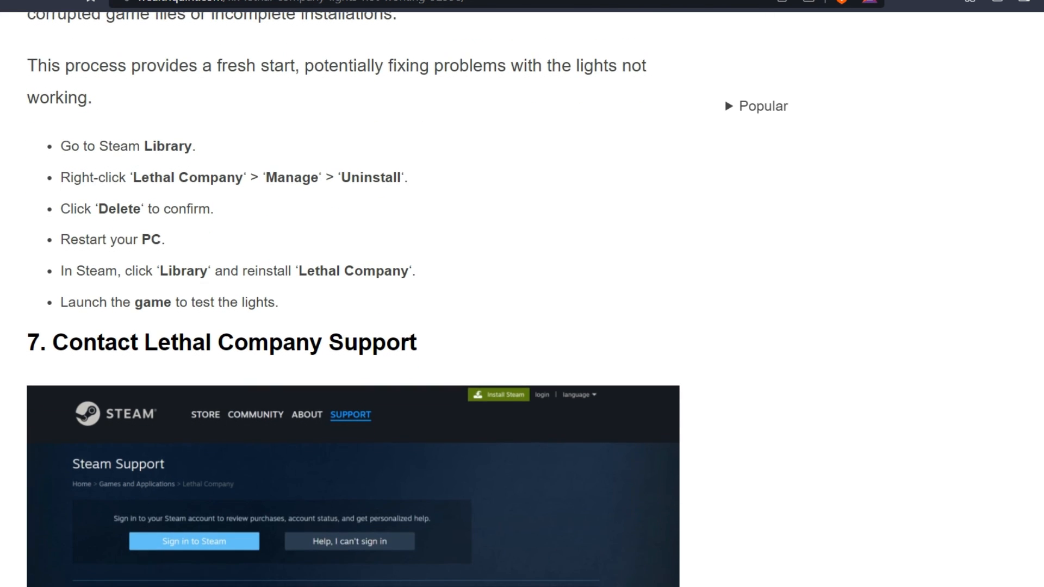
pyautogui.scroll(-3)
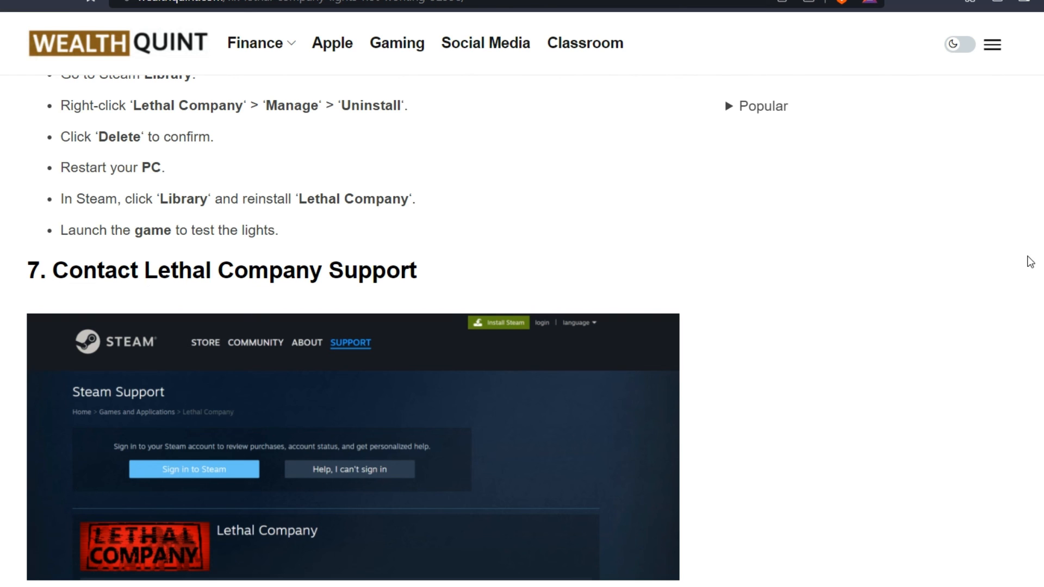
pyautogui.scroll(-3)
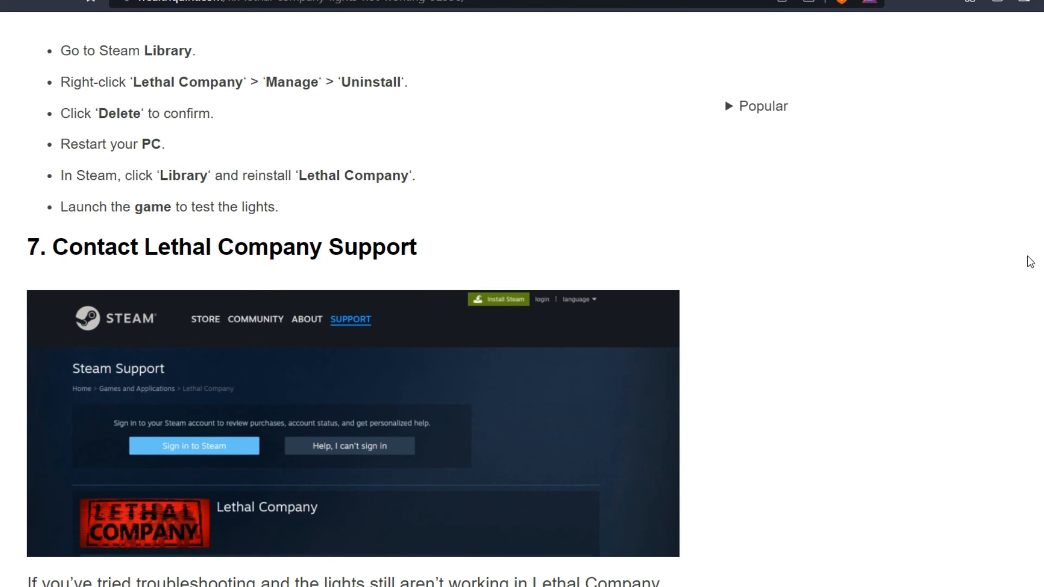
pyautogui.scroll(-3)
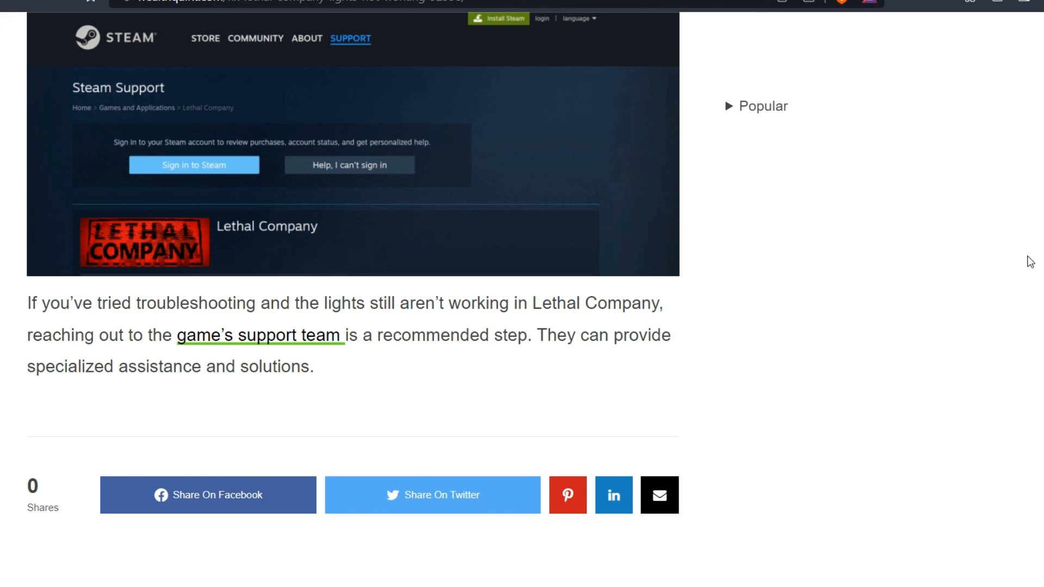
pyautogui.moveTo(874, 408)
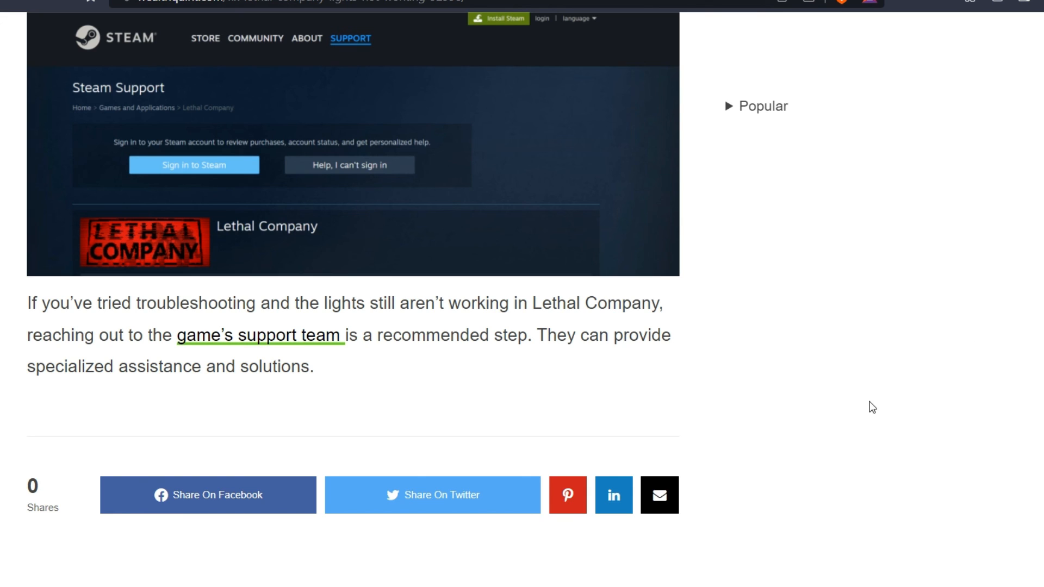